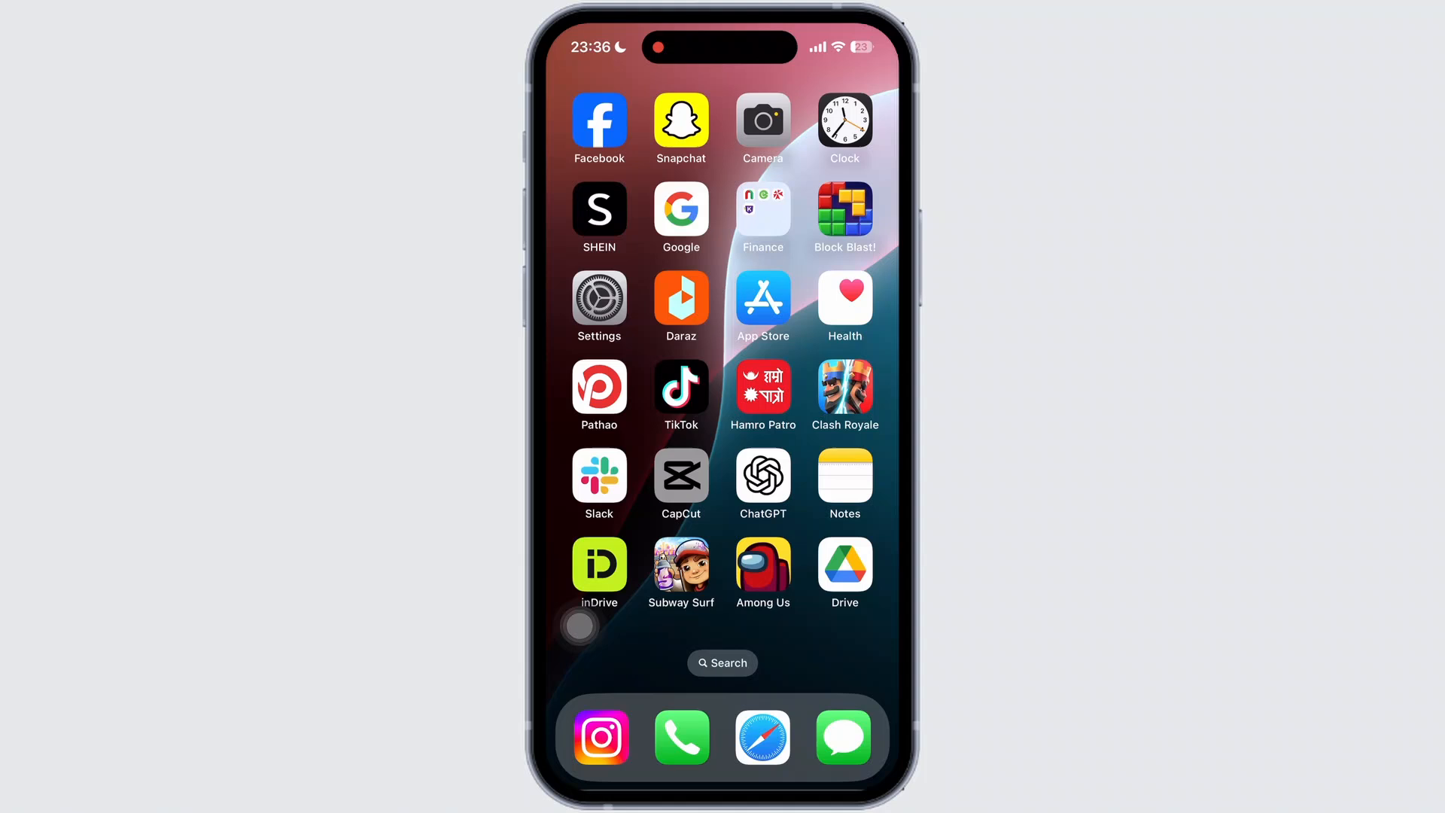
# Step: Launch CapCut, dismiss the ad feedback banner and show the Edit page with projects 0327, 0322-02, 0313
pyautogui.click(681, 478)
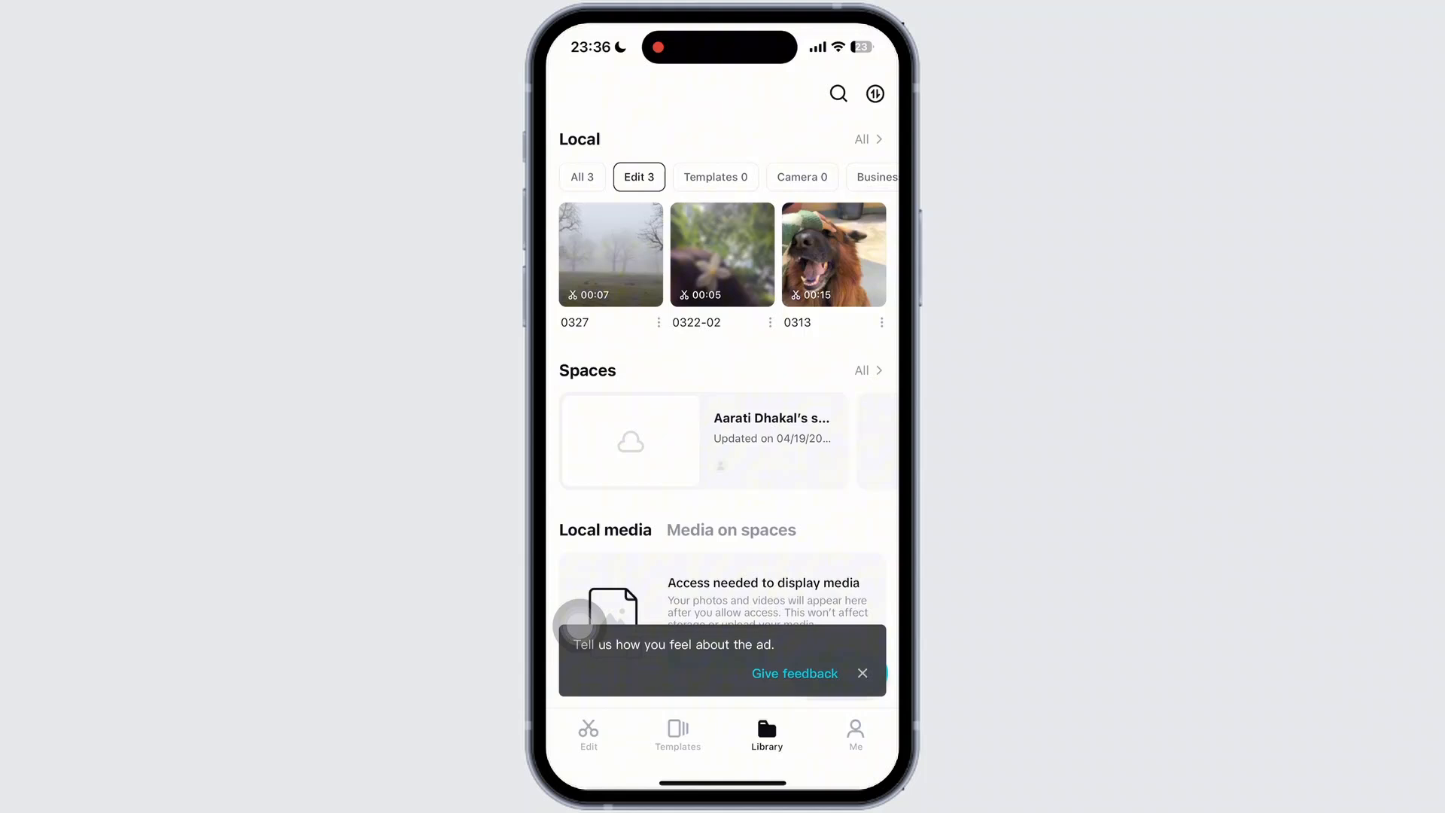
pyautogui.click(861, 673)
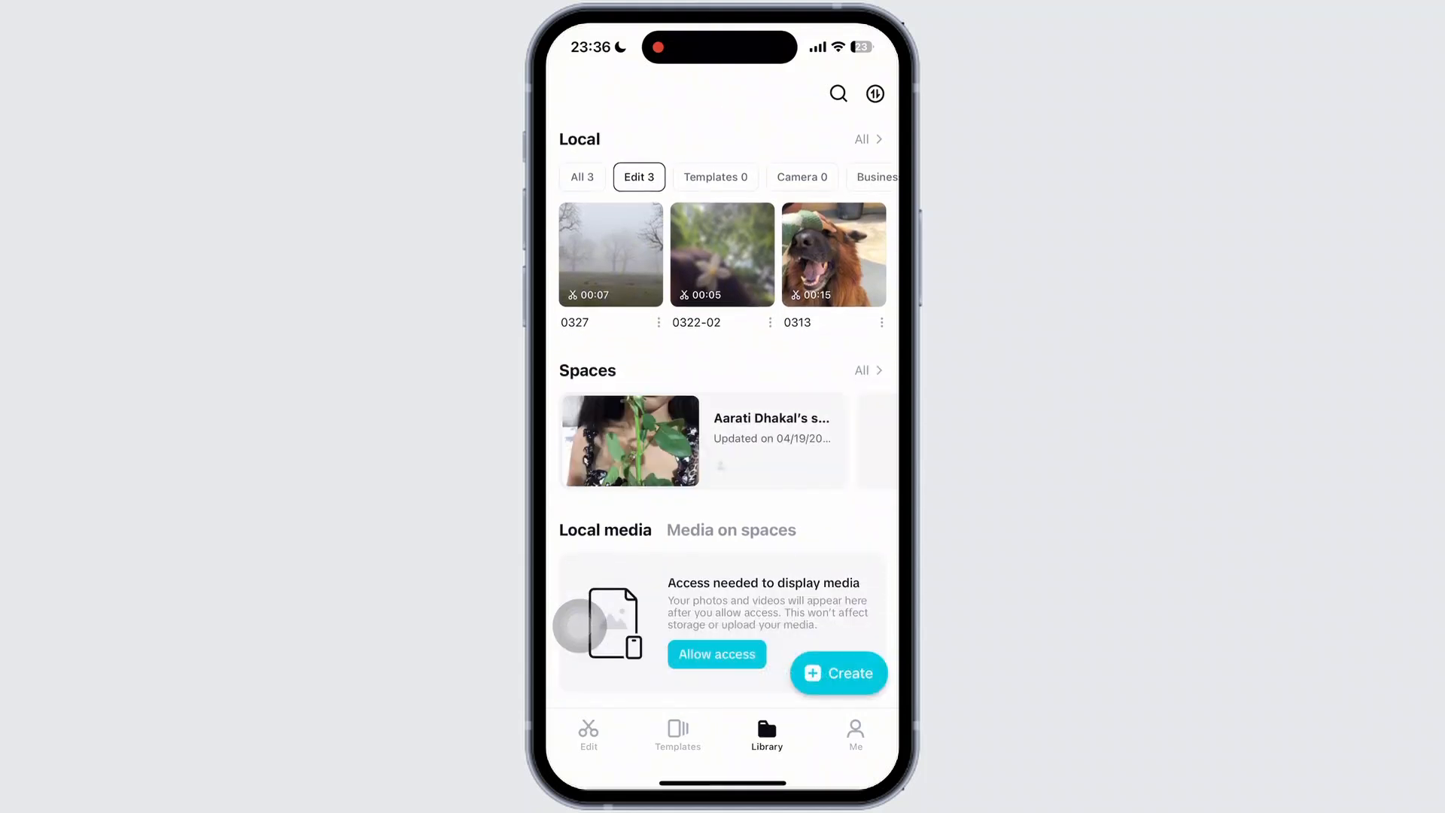
pyautogui.click(589, 734)
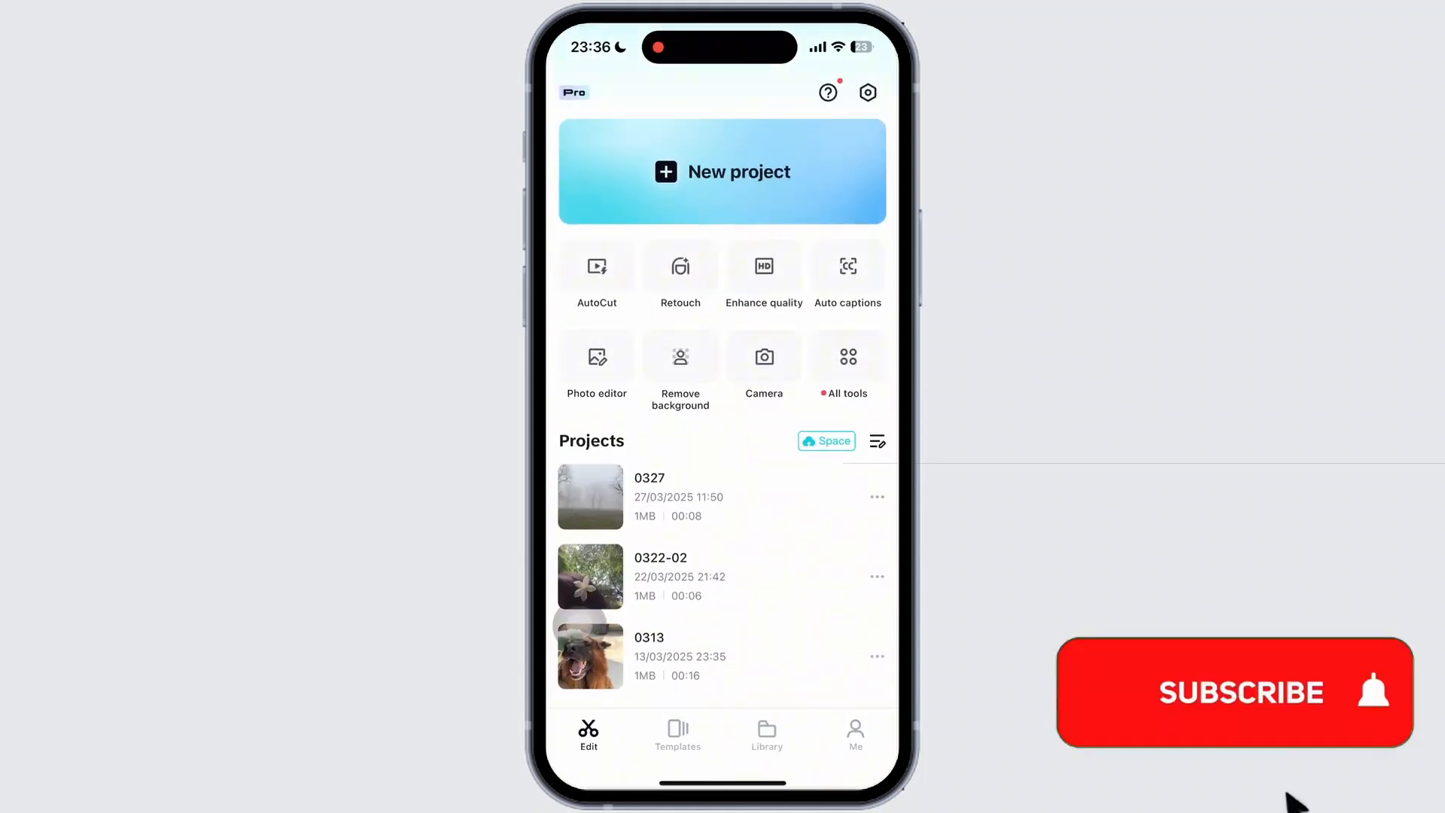
pyautogui.click(1233, 693)
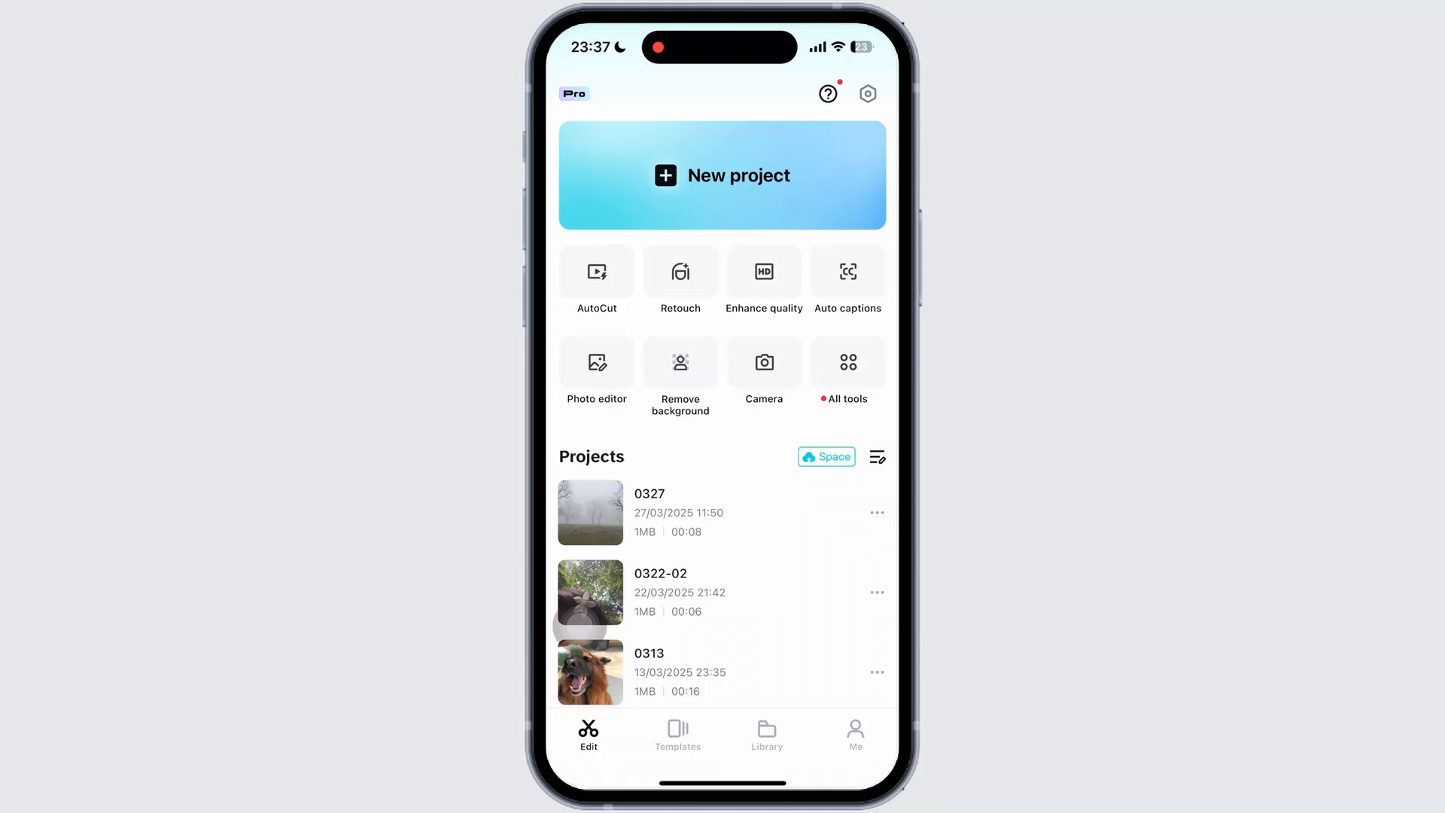
# Step: Review linked TikTok and Apple accounts under Manage accounts, then return to Settings
pyautogui.click(867, 93)
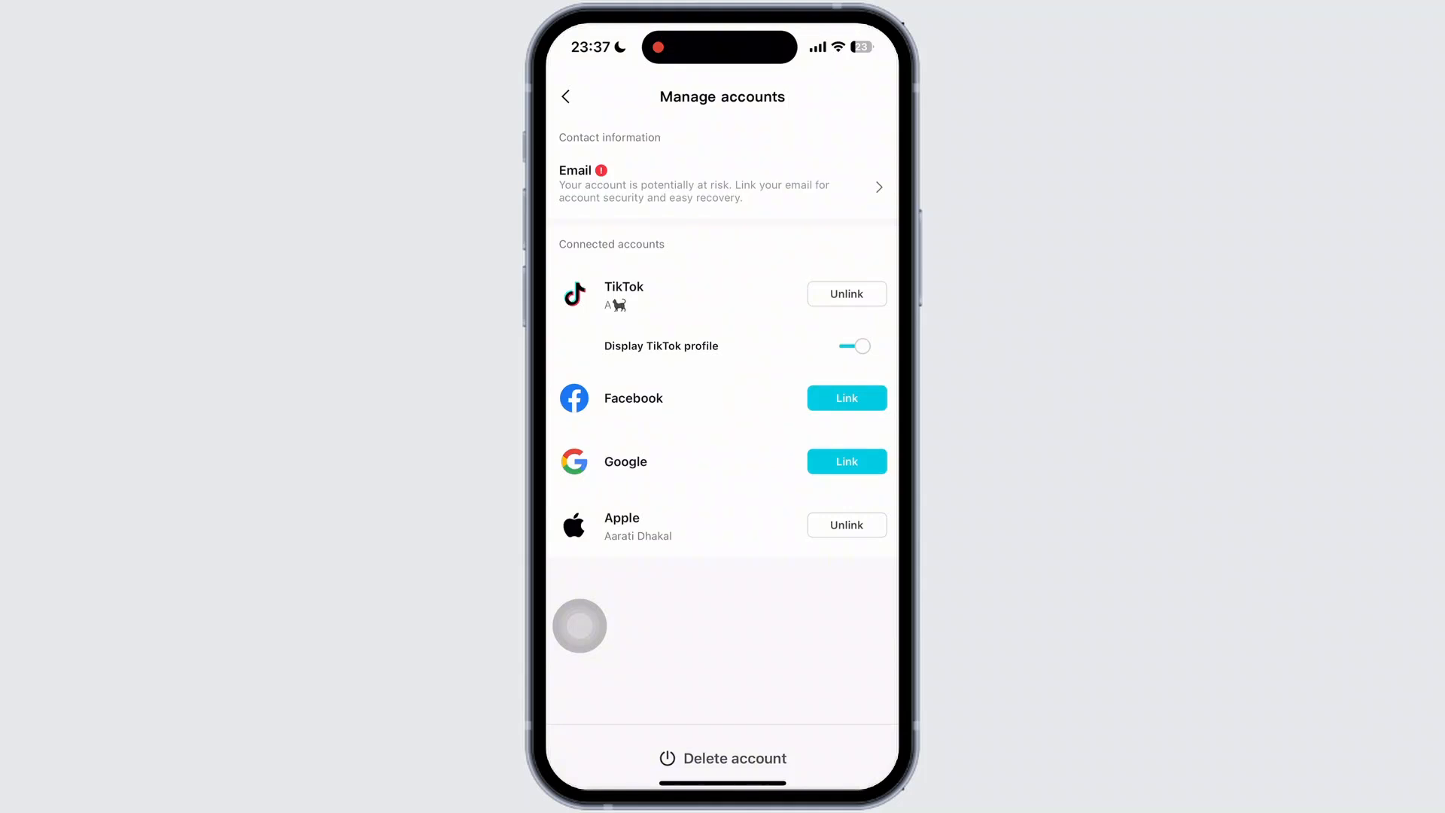
pyautogui.click(566, 97)
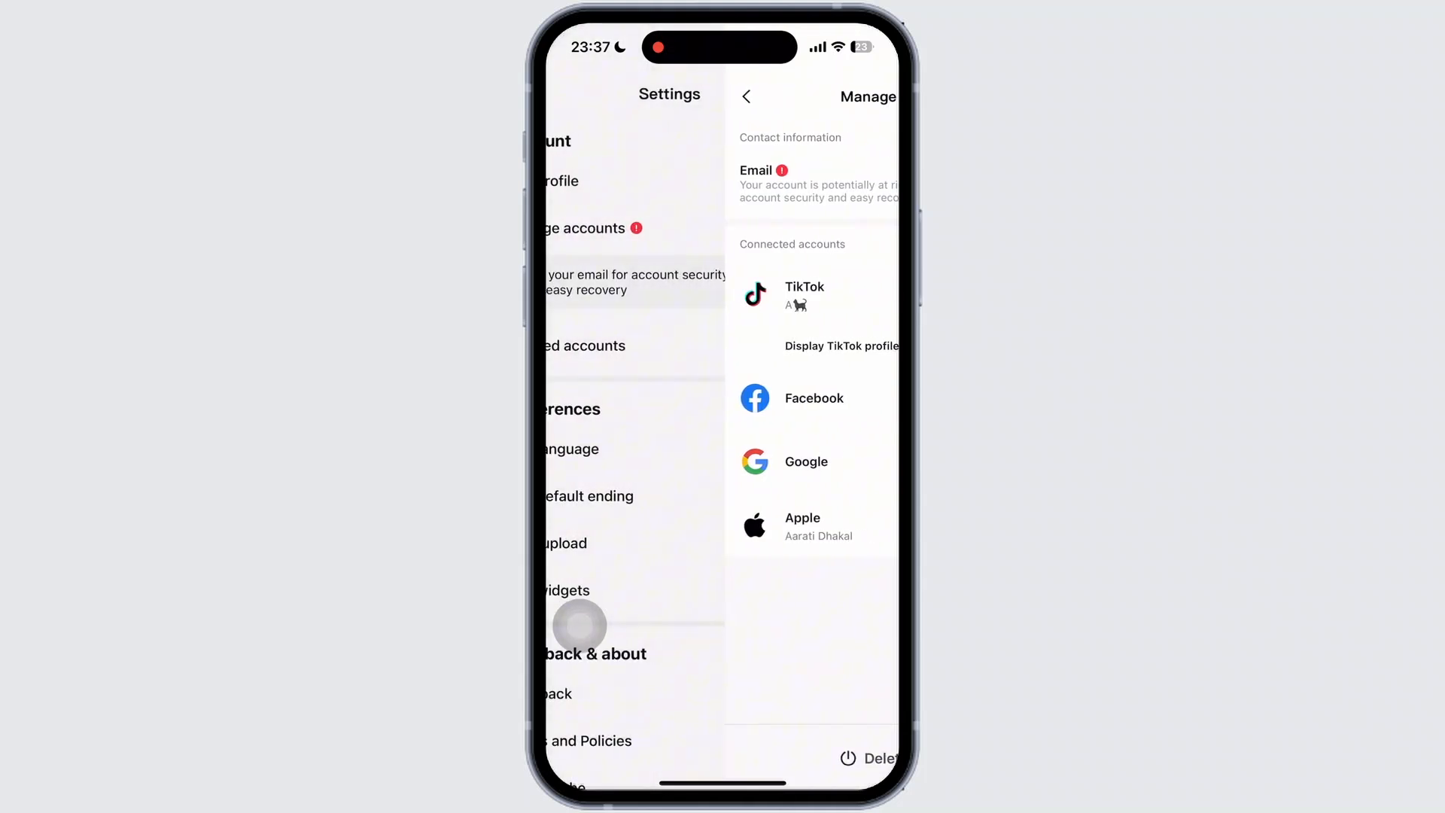
pyautogui.click(746, 96)
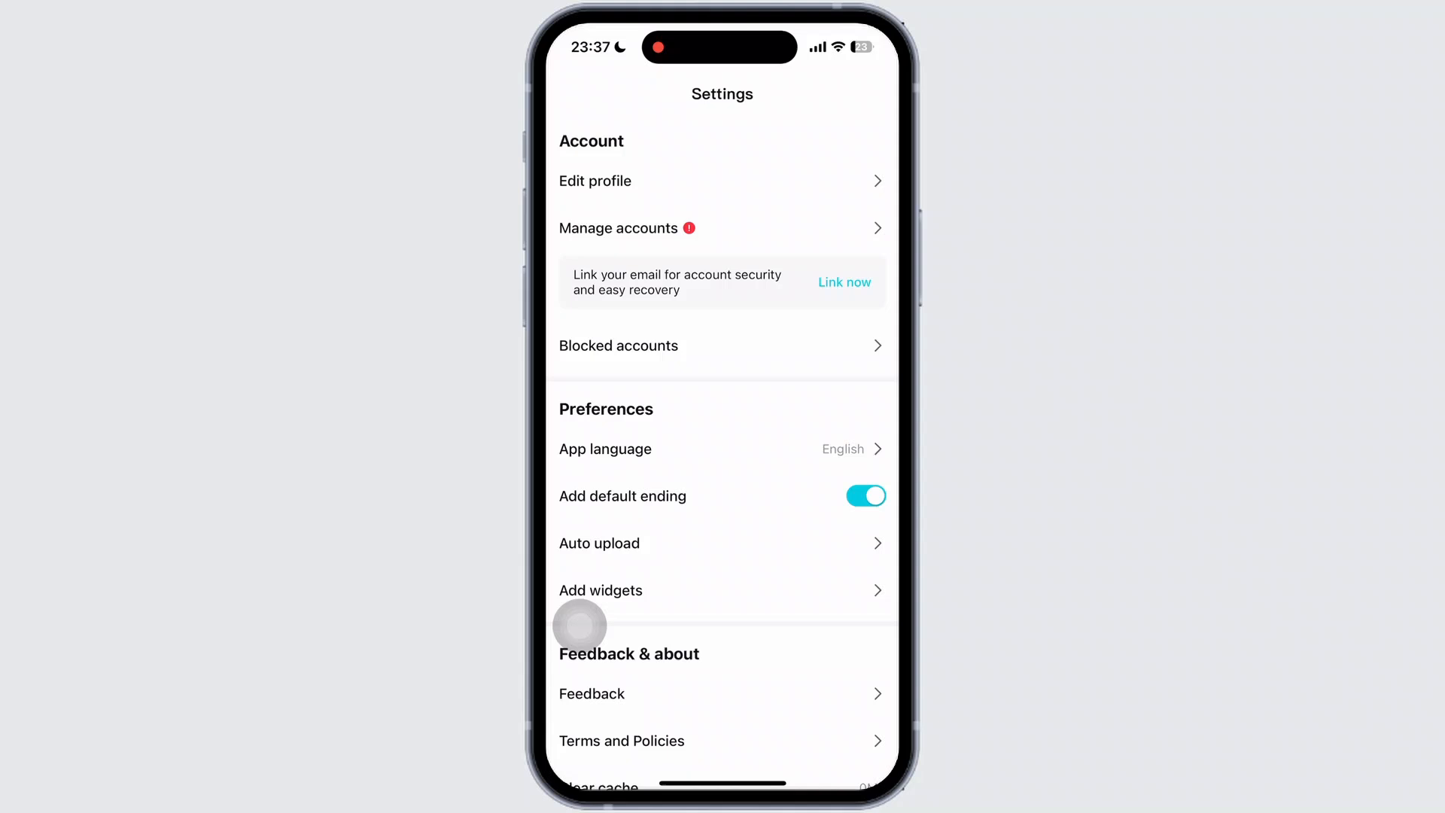